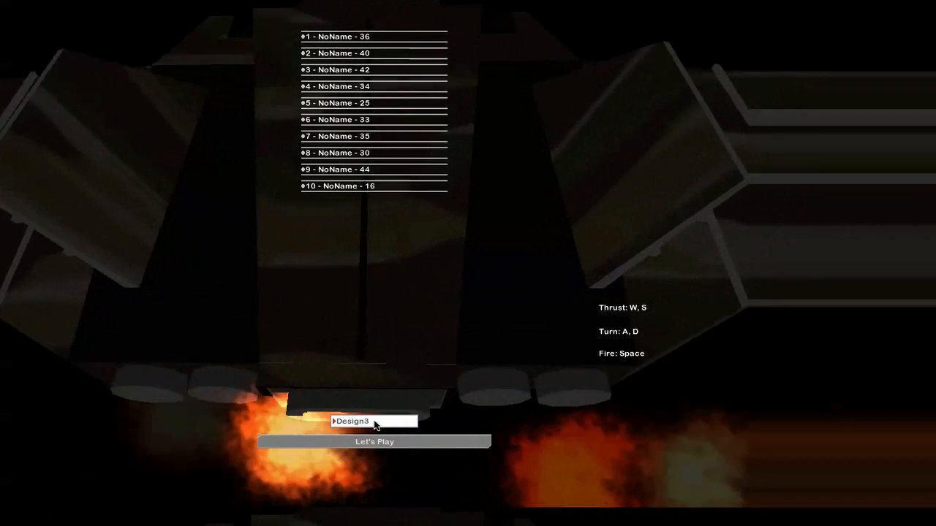
# Start the game from the high-score menu so the ship flies over the star field.
pyautogui.click(372, 442)
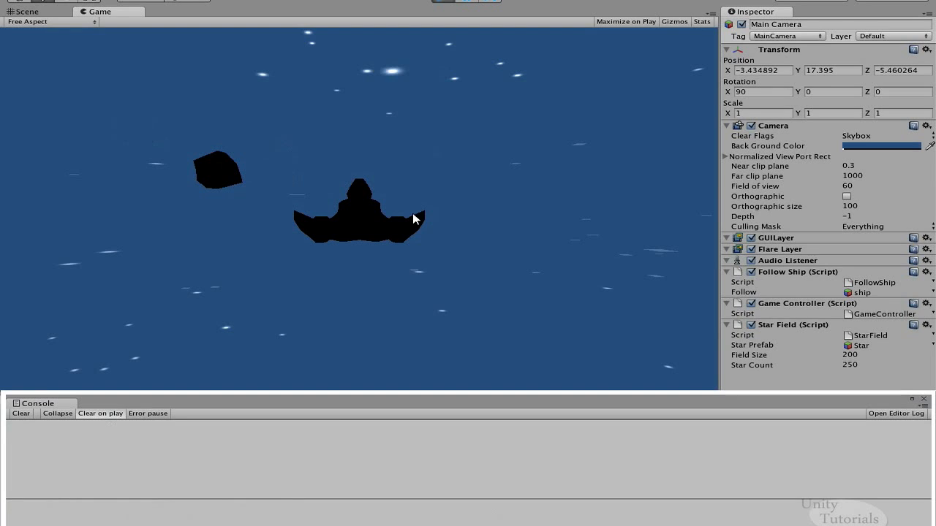
# Switch between Scene and Game views to show the ship firing lasers among asteroids.
pyautogui.click(29, 11)
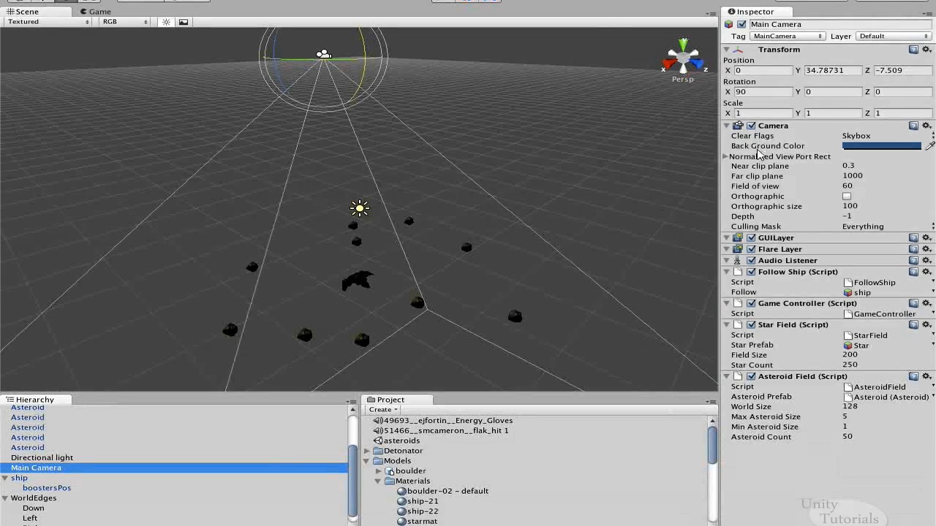
pyautogui.click(95, 12)
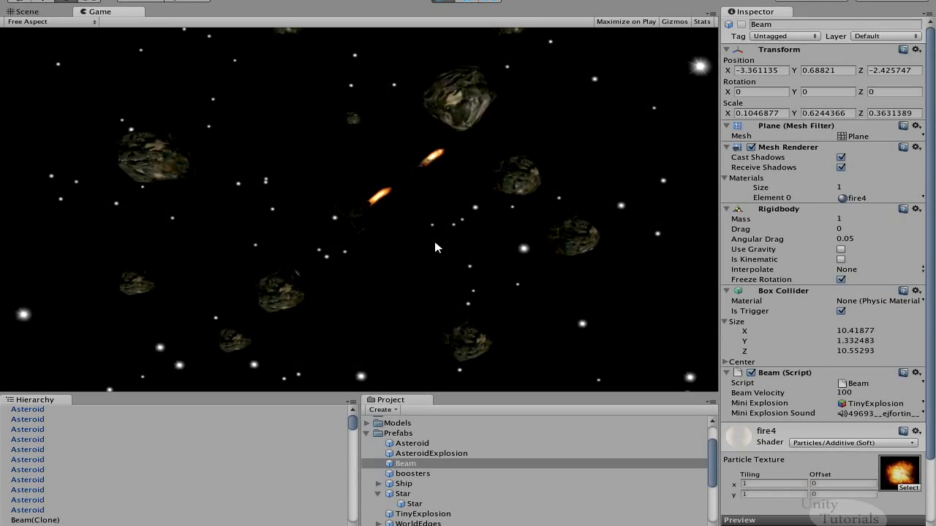